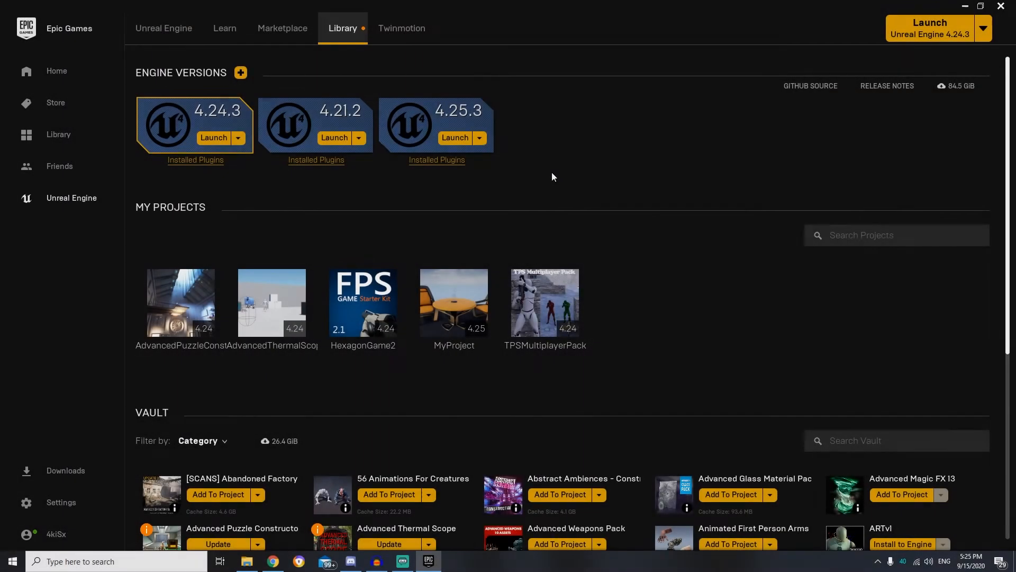
{"action": "mouse_move", "coordinate": [548, 166]}
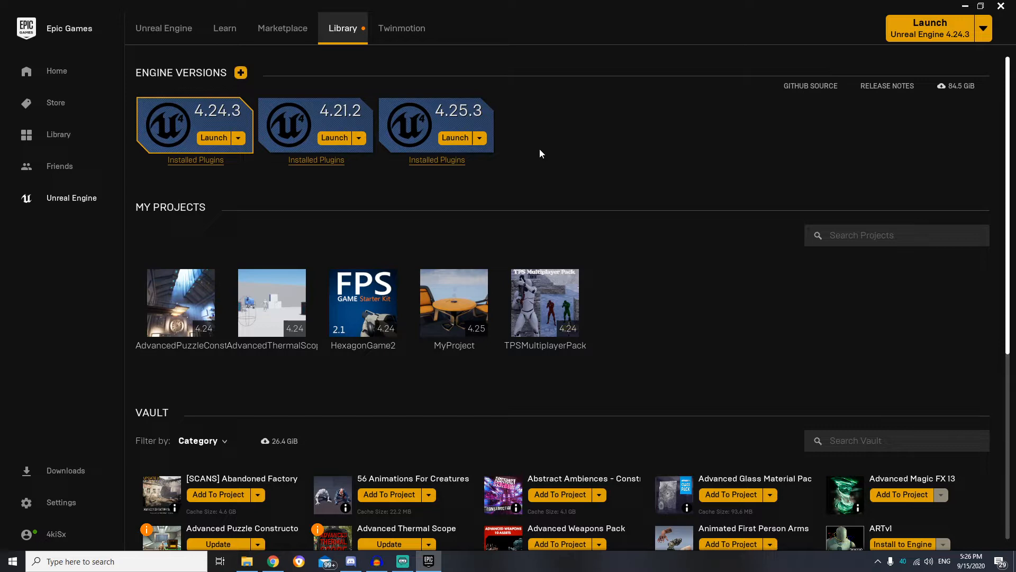
Launch Unreal Engine 4.25.3 from the Epic Games Launcher library.
{"action": "left_click", "coordinate": [454, 137]}
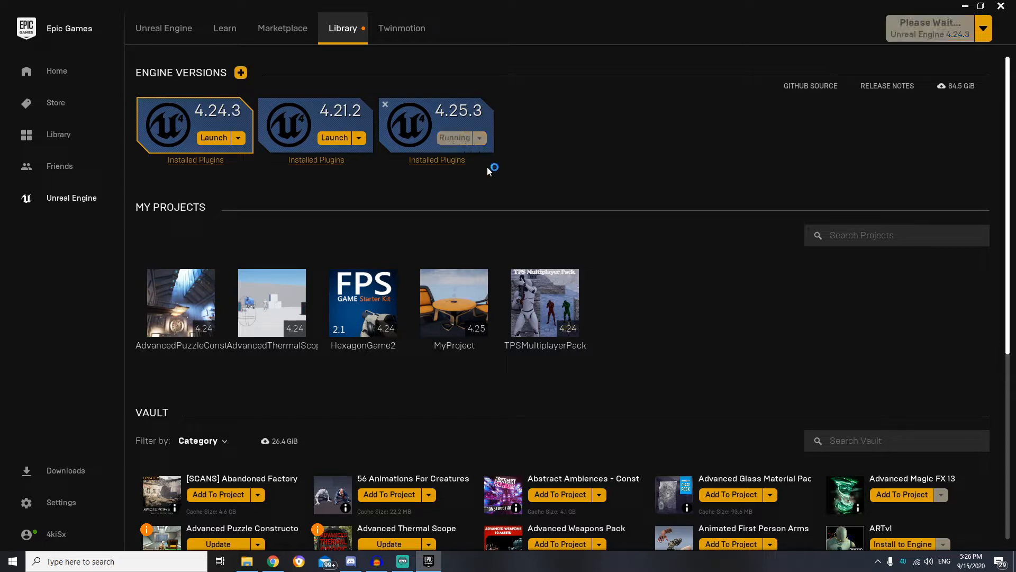
{"action": "mouse_move", "coordinate": [539, 203]}
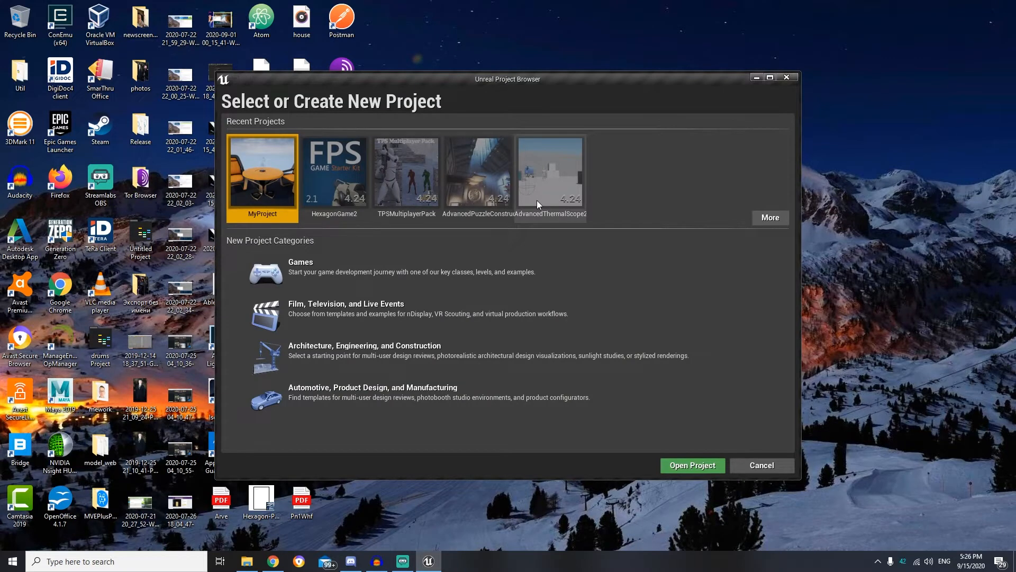
{"action": "mouse_move", "coordinate": [405, 170]}
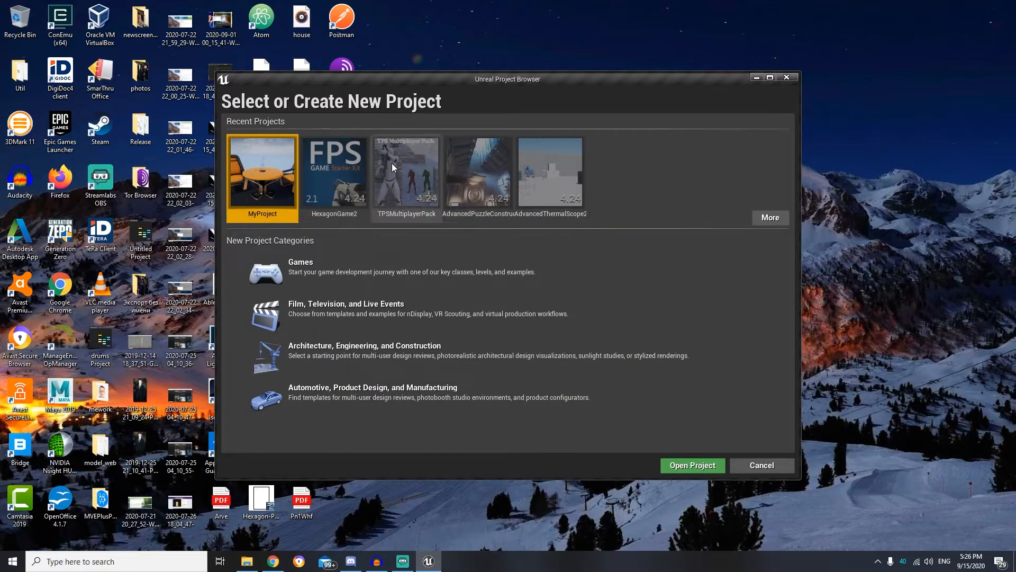
{"action": "mouse_move", "coordinate": [299, 271]}
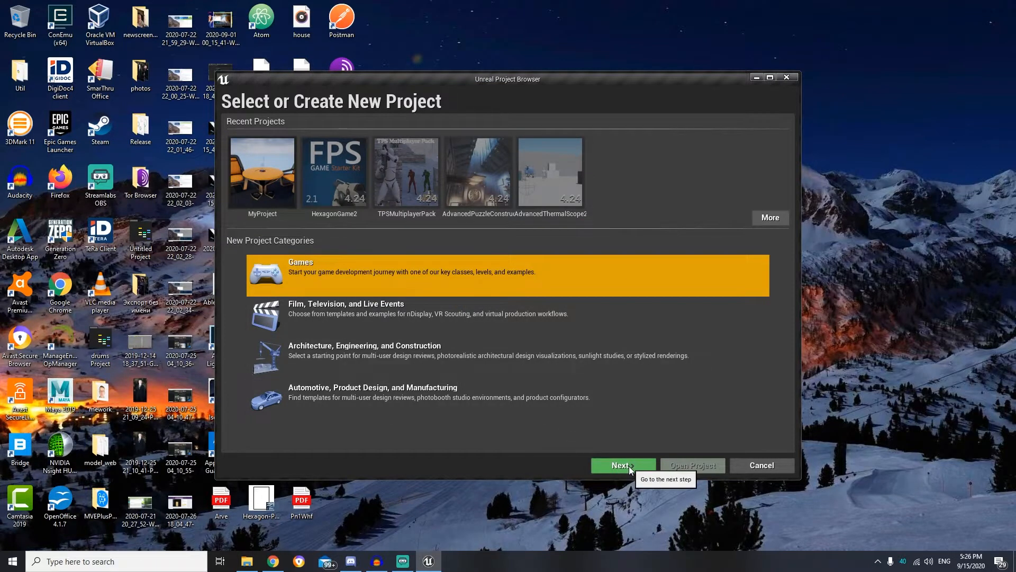
Proceed from the Games category to the template choices with Blank highlighted.
{"action": "left_click", "coordinate": [621, 465]}
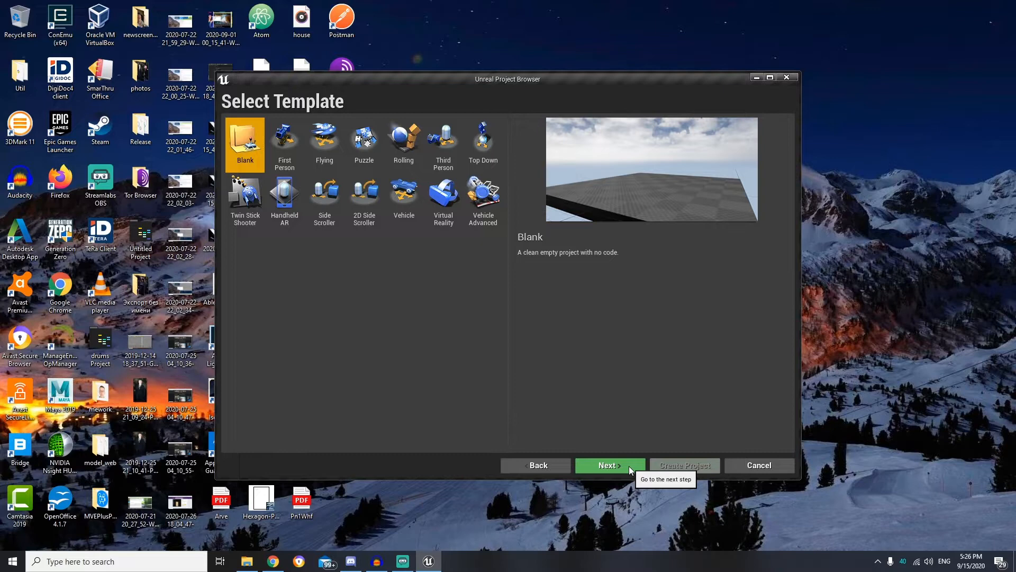
{"action": "mouse_move", "coordinate": [596, 367]}
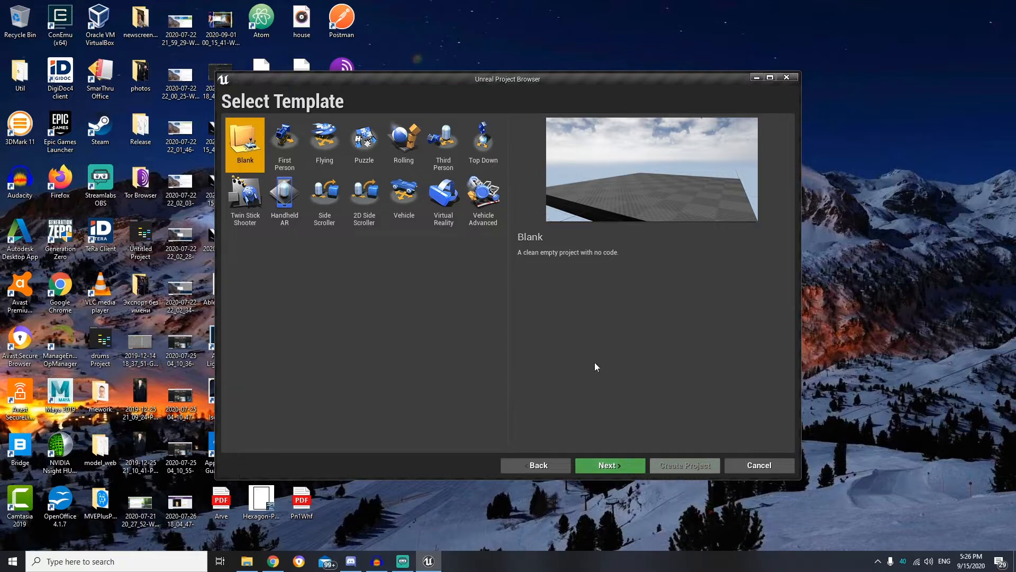
{"action": "mouse_move", "coordinate": [285, 140]}
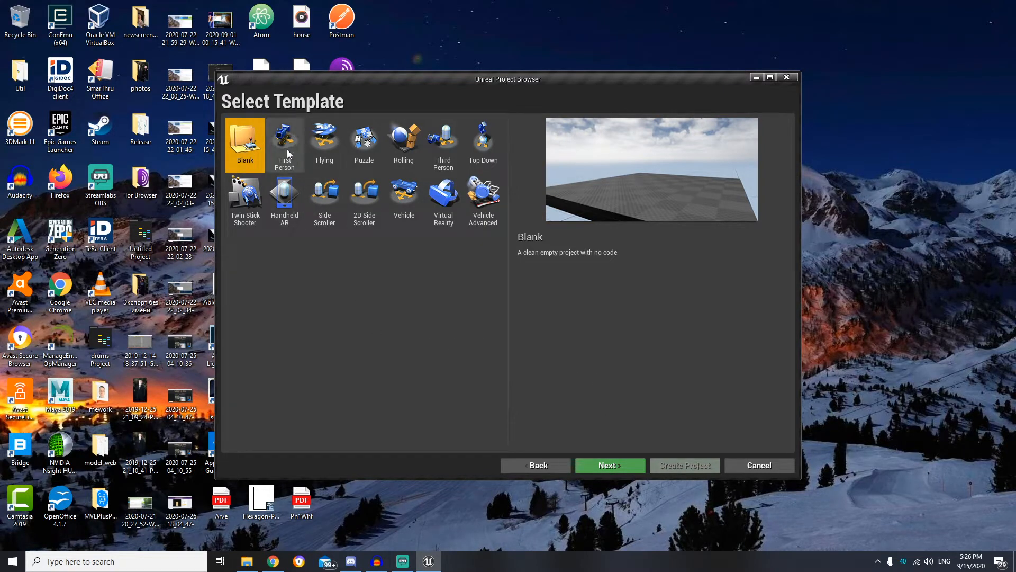
{"action": "mouse_move", "coordinate": [324, 142]}
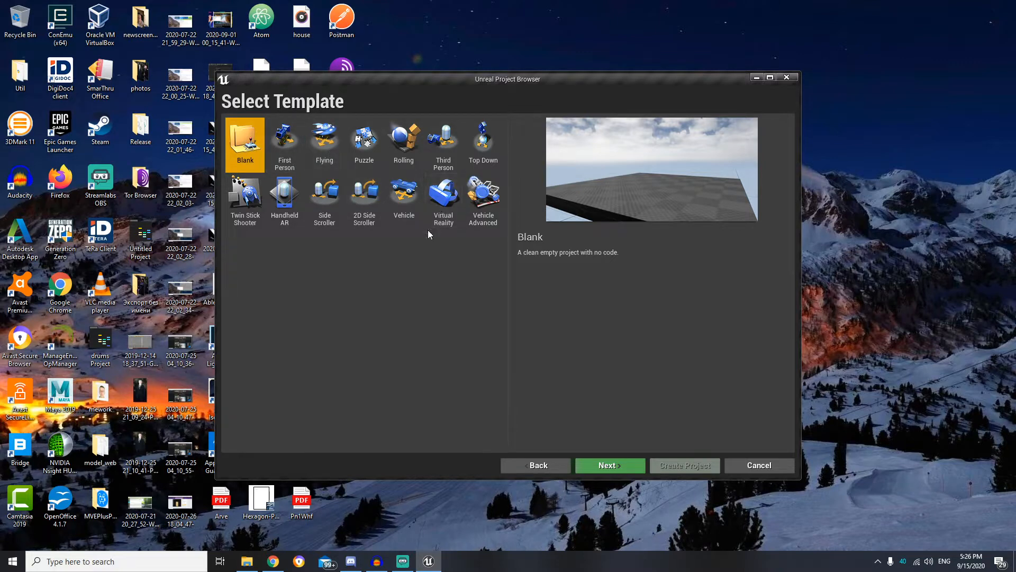
{"action": "mouse_move", "coordinate": [609, 466]}
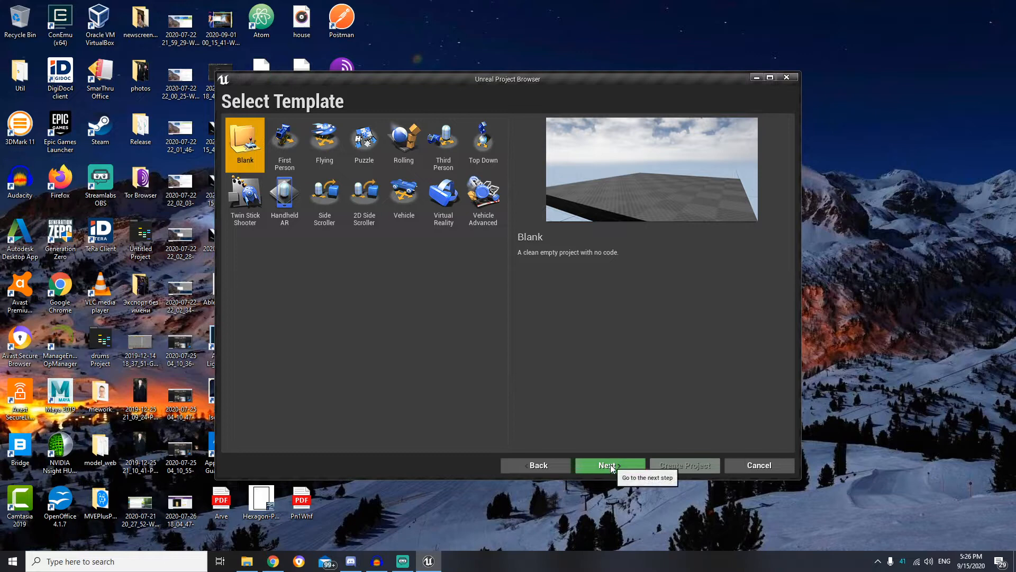
Continue from the Blank template and keep Blueprint, Maximum Quality and Desktop/Console settings.
{"action": "left_click", "coordinate": [610, 465]}
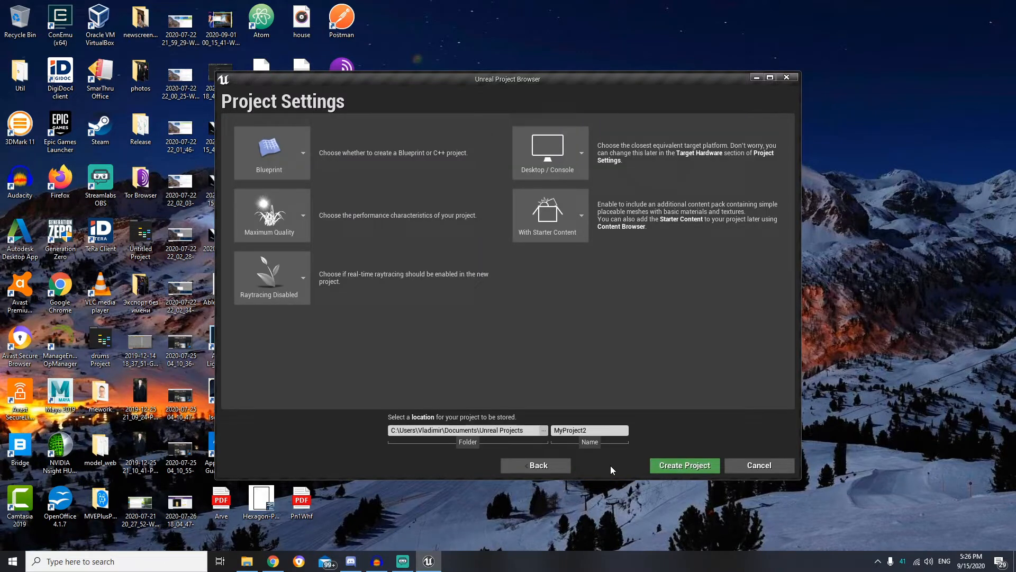
{"action": "mouse_move", "coordinate": [326, 175]}
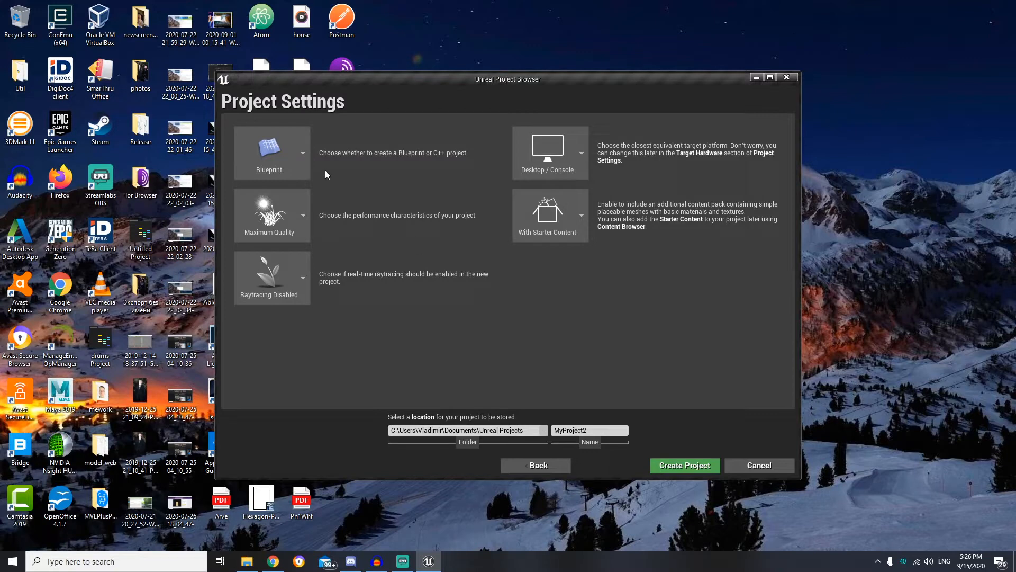
{"action": "left_click", "coordinate": [301, 152]}
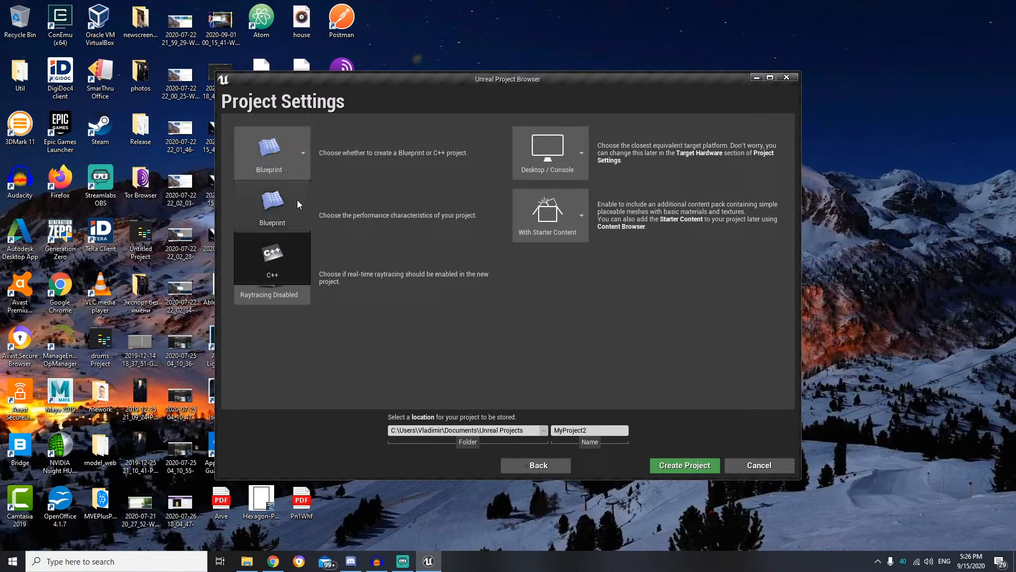
{"action": "left_click", "coordinate": [301, 215]}
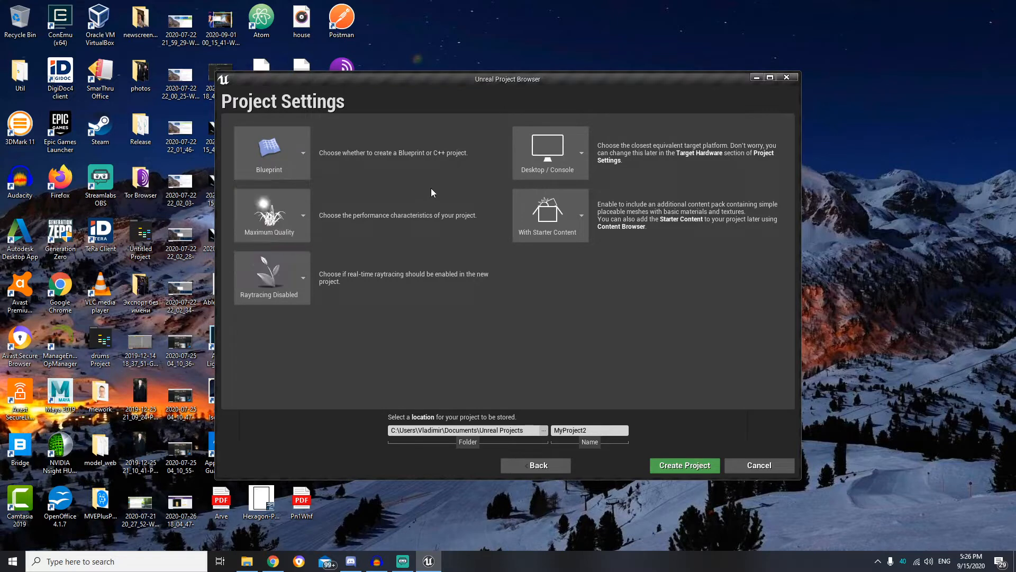
{"action": "mouse_move", "coordinate": [297, 222]}
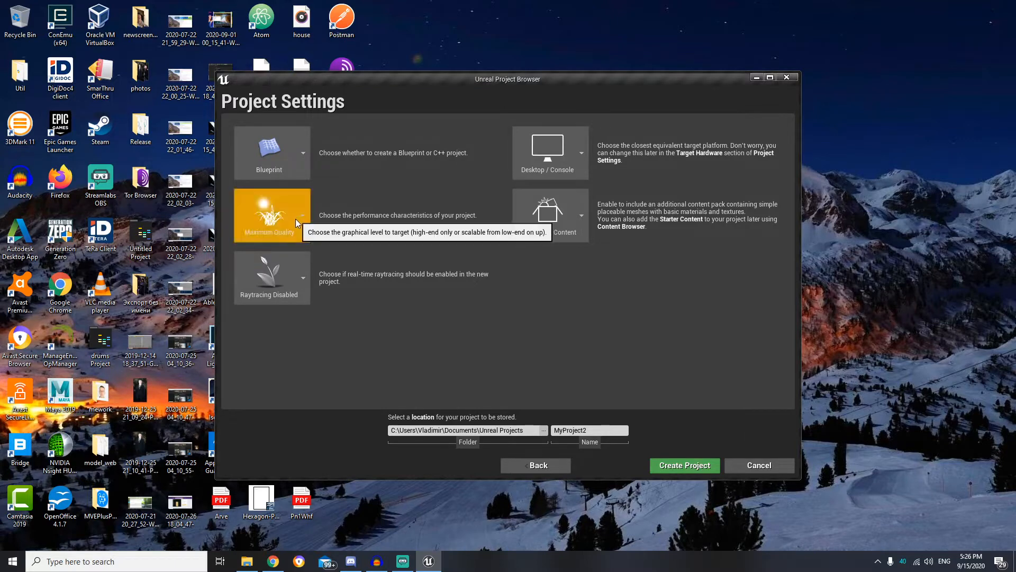
{"action": "left_click", "coordinate": [302, 215]}
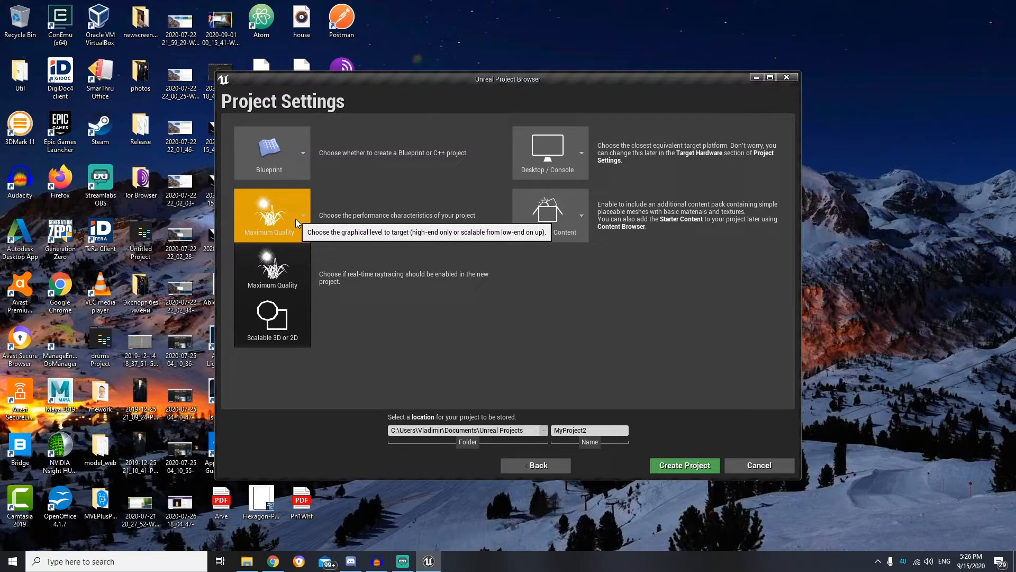
{"action": "left_click", "coordinate": [271, 278]}
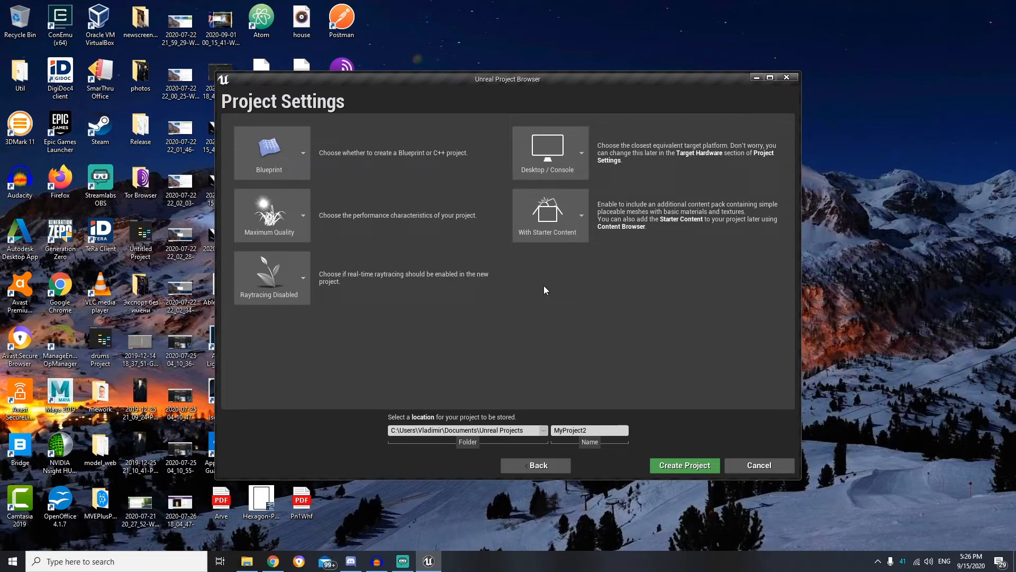
{"action": "left_click", "coordinate": [550, 152]}
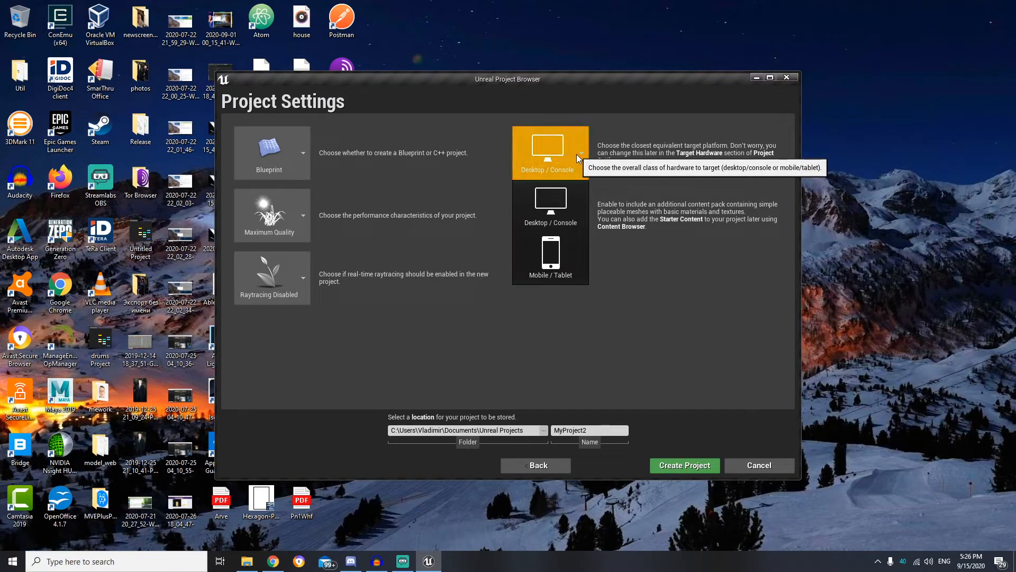
{"action": "mouse_move", "coordinate": [549, 252]}
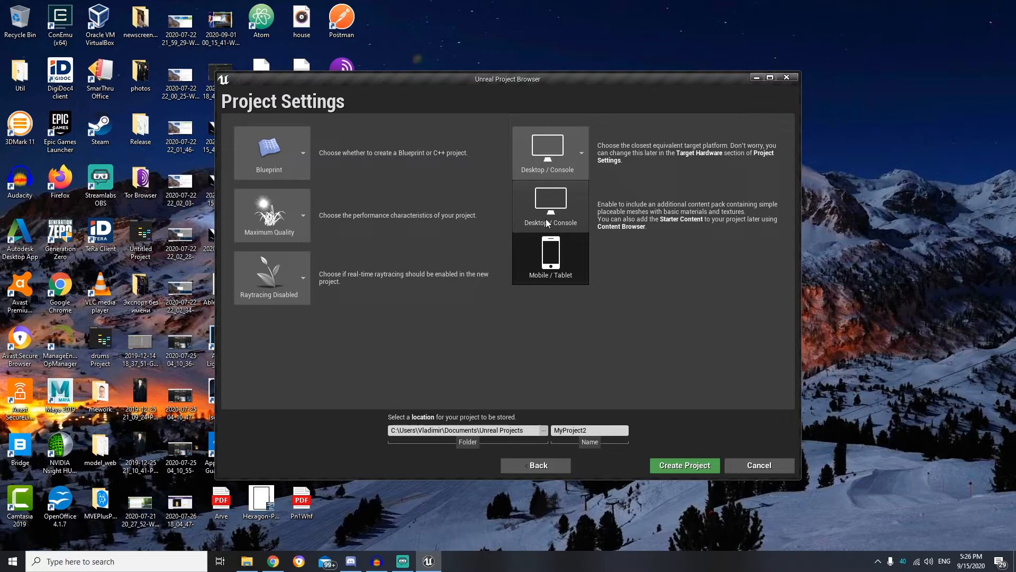
{"action": "left_click", "coordinate": [549, 207]}
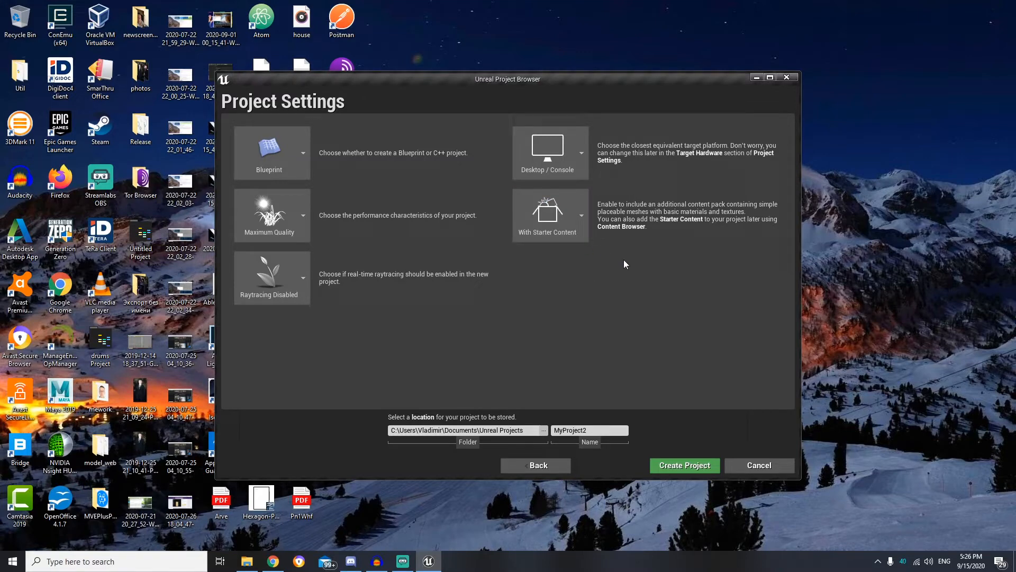
{"action": "mouse_move", "coordinate": [593, 246]}
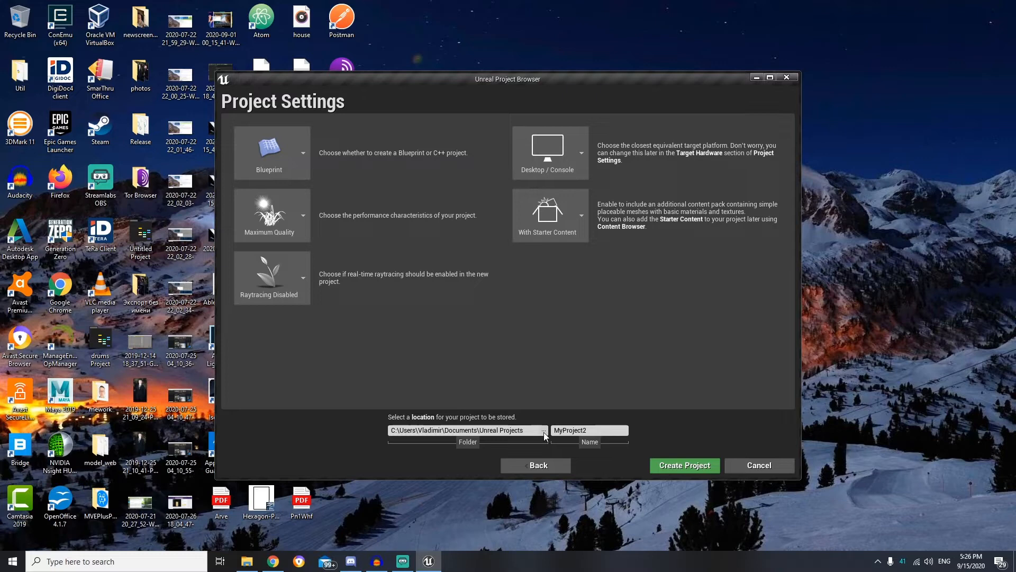
Set the project location to D:\Unreal Projects and name the project lesson2.
{"action": "left_click", "coordinate": [544, 430]}
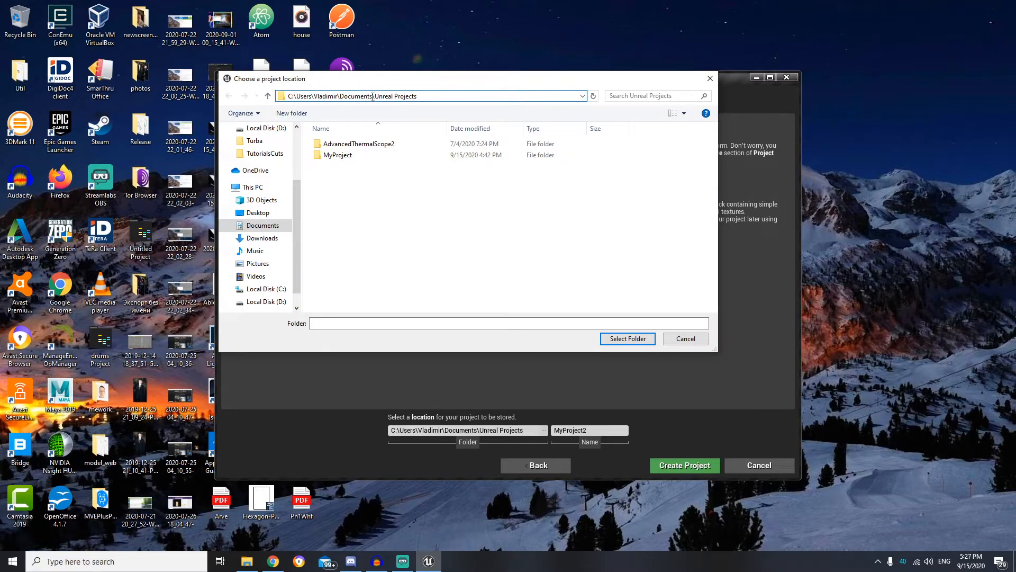
{"action": "left_click", "coordinate": [428, 95]}
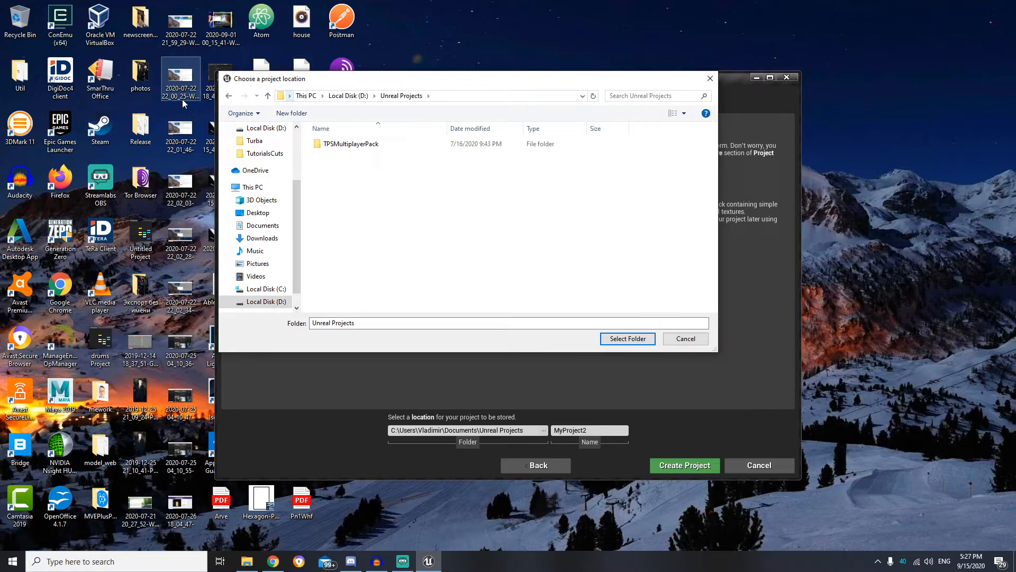
{"action": "left_click", "coordinate": [626, 339]}
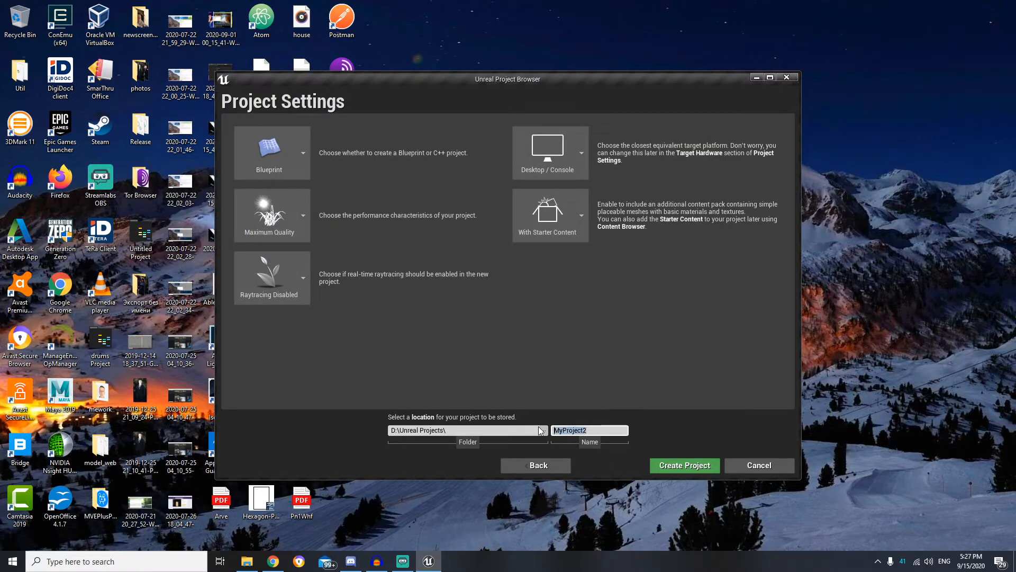
{"action": "type", "text": "lesson"}
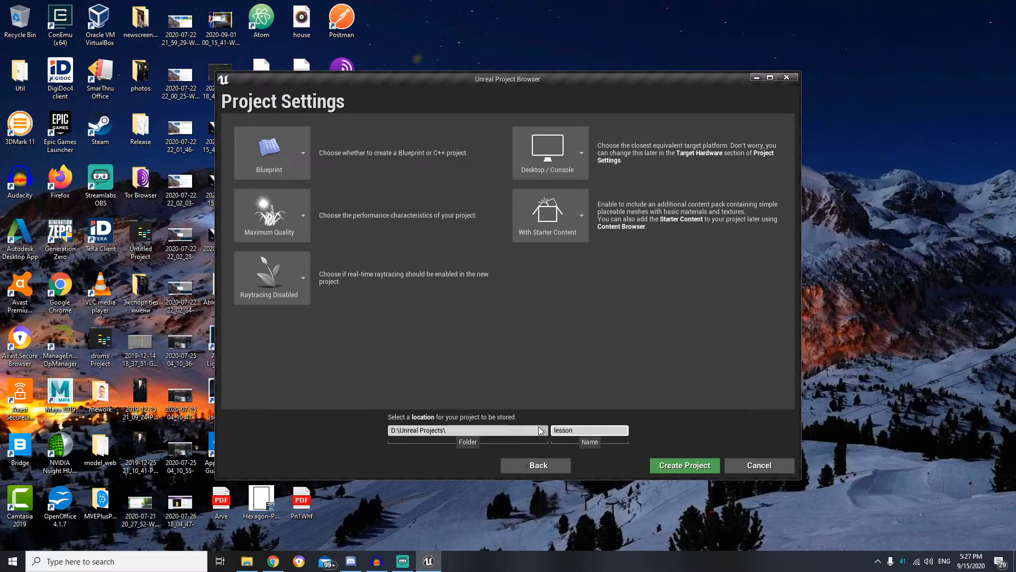
{"action": "type", "text": "2"}
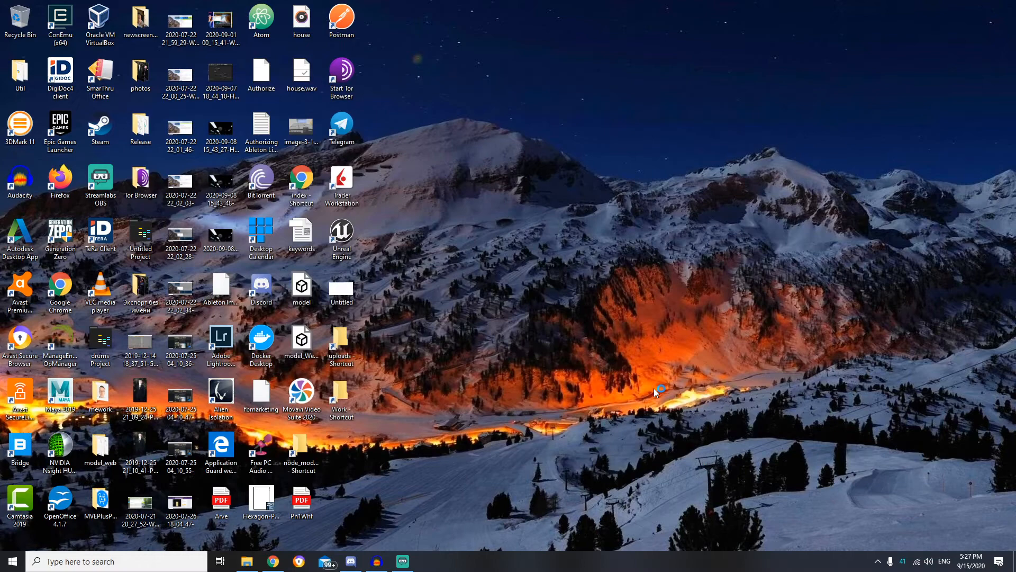
{"action": "mouse_move", "coordinate": [616, 397]}
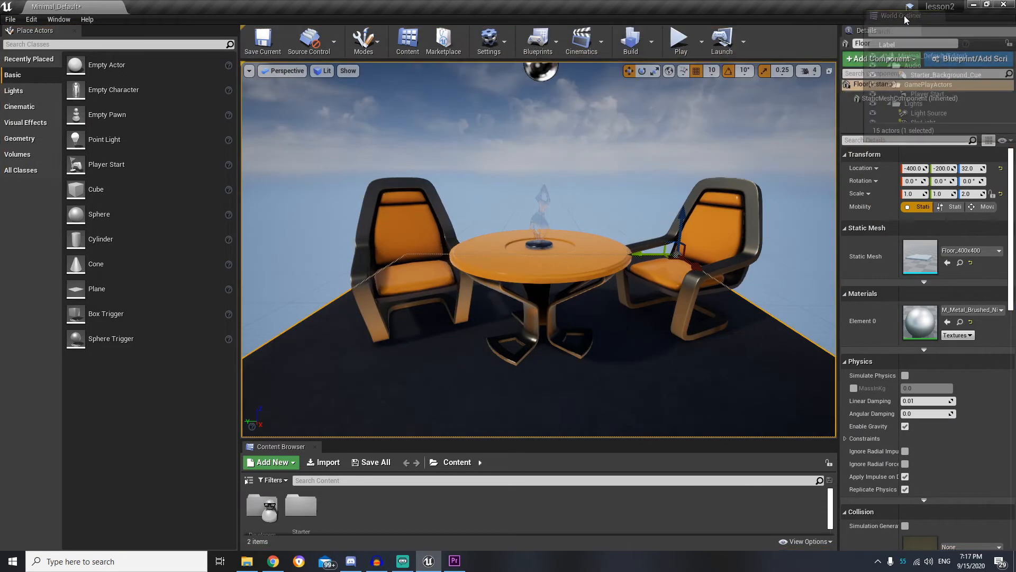
Select the Table actor and view its SM_TableRound mesh and M_TableRound material details.
{"action": "left_click", "coordinate": [898, 16]}
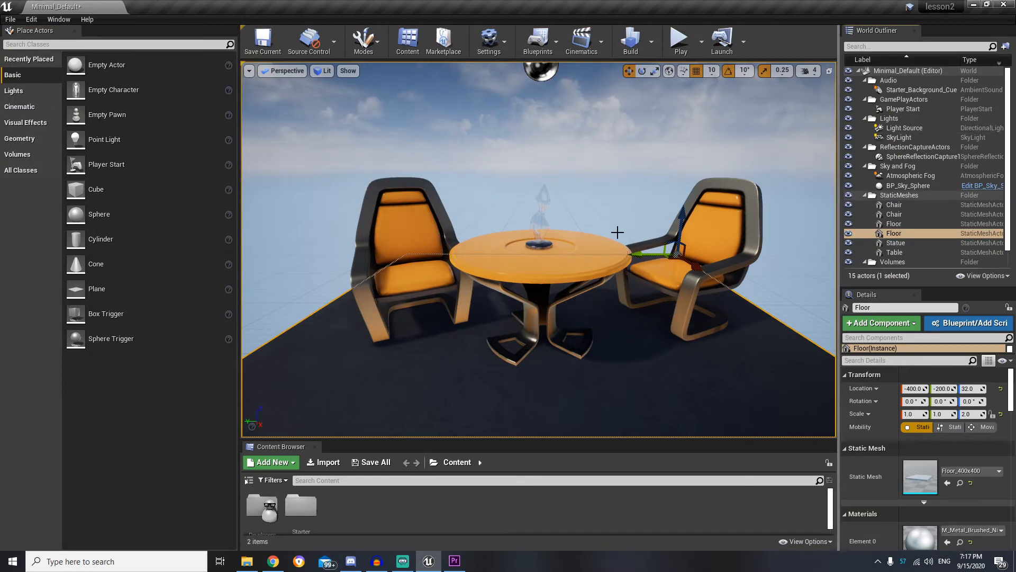
{"action": "mouse_move", "coordinate": [582, 252]}
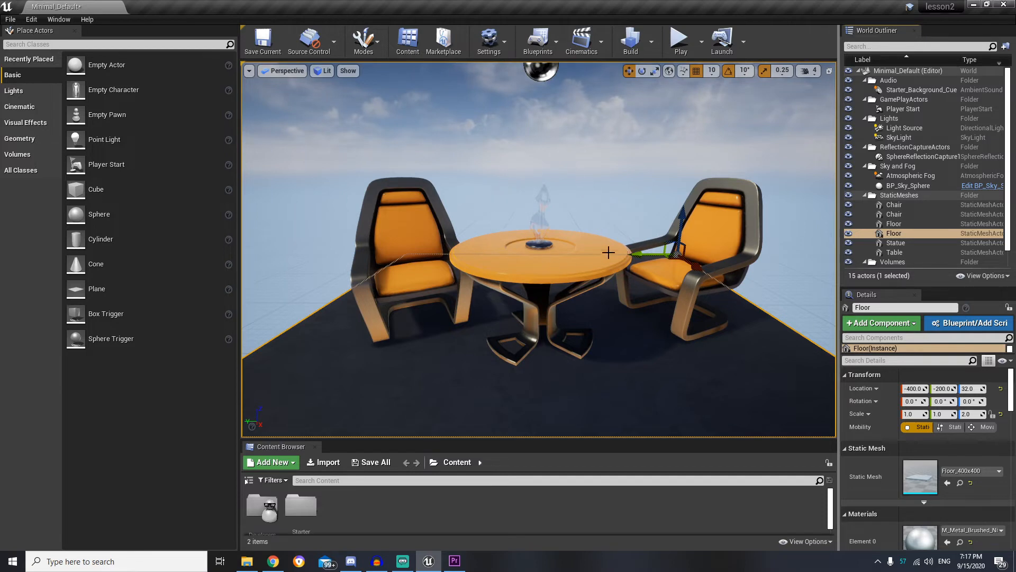
{"action": "mouse_move", "coordinate": [529, 209]}
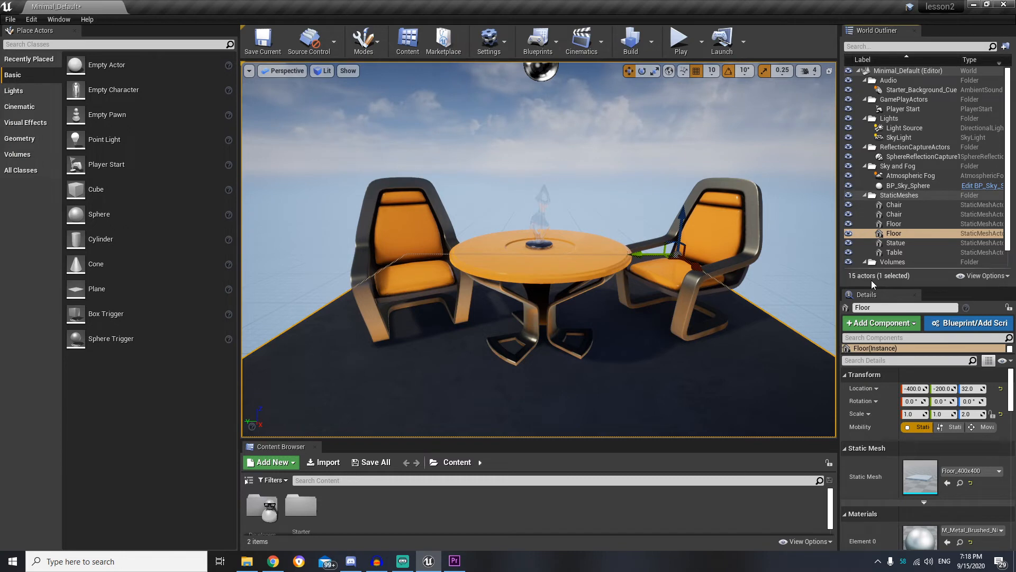
{"action": "mouse_move", "coordinate": [914, 275]}
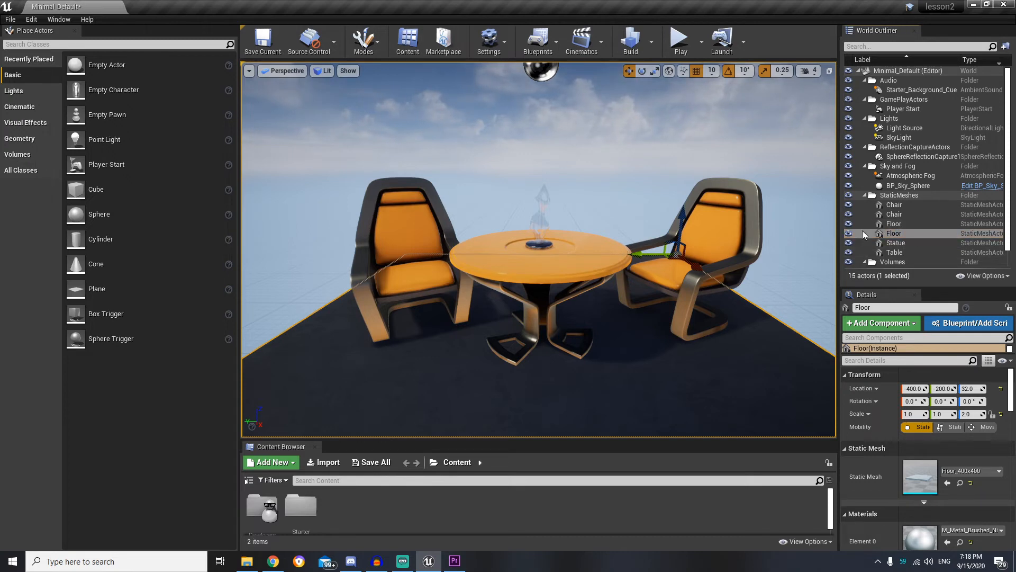
{"action": "left_click", "coordinate": [848, 233]}
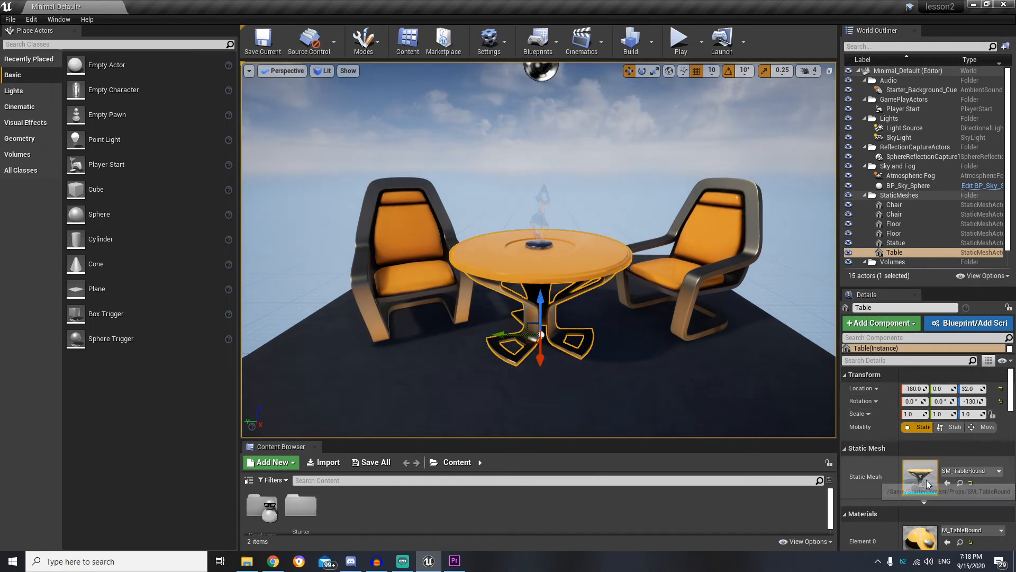
{"action": "scroll", "scroll_direction": "down", "scroll_amount": 3}
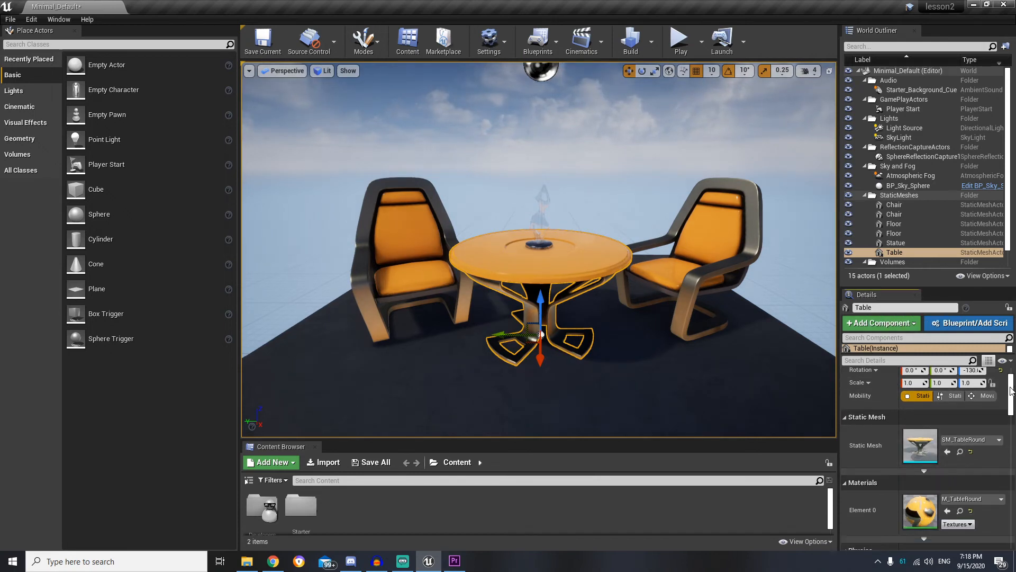
{"action": "scroll", "scroll_direction": "down", "scroll_amount": 3}
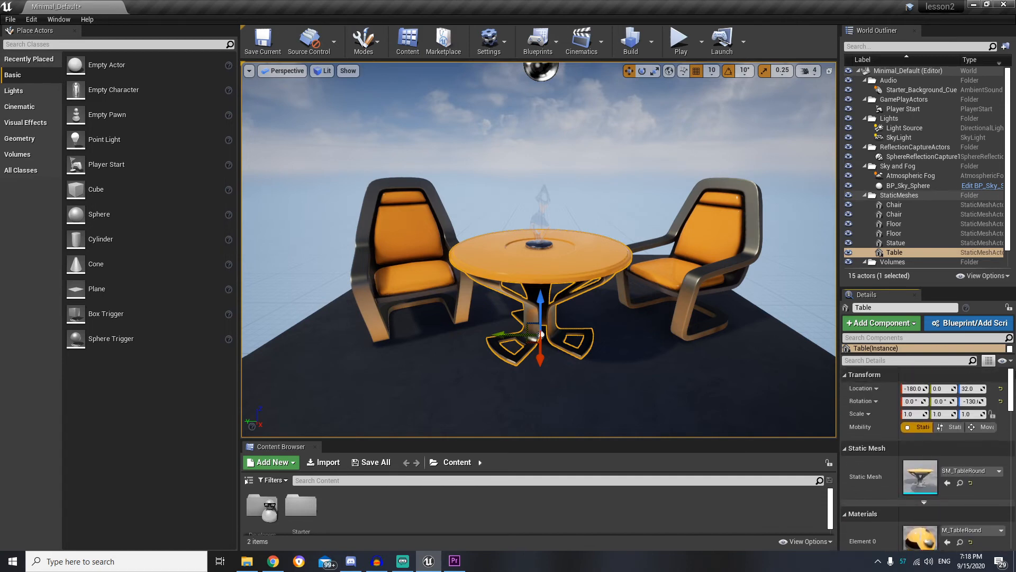
{"action": "mouse_move", "coordinate": [391, 218]}
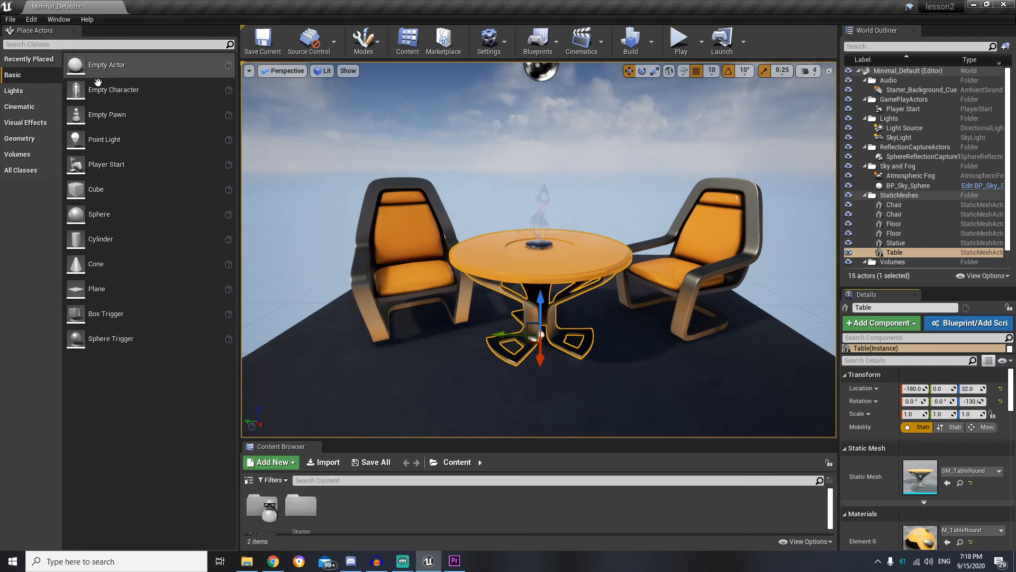
{"action": "mouse_move", "coordinate": [96, 189]}
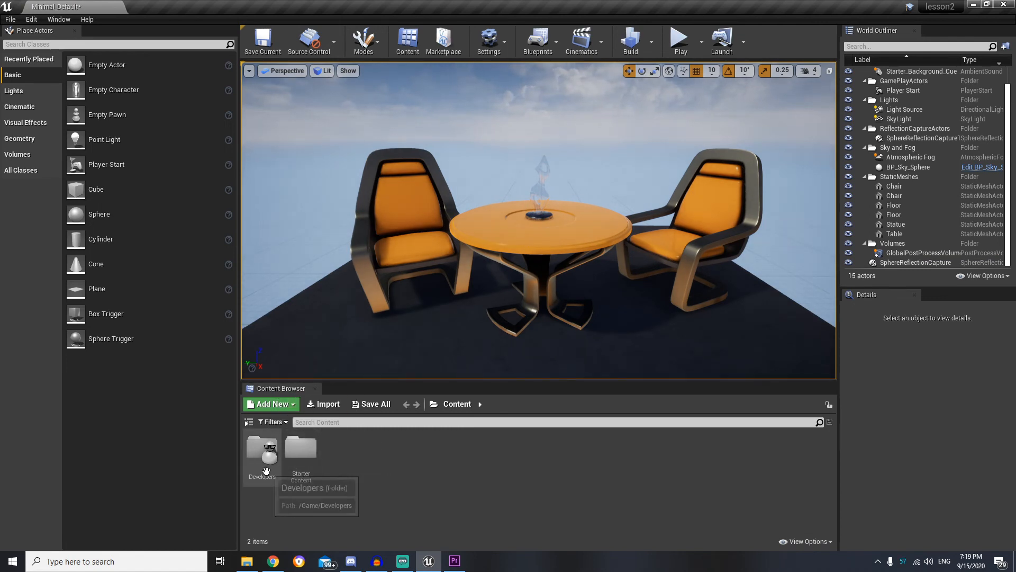
{"action": "mouse_move", "coordinate": [363, 484]}
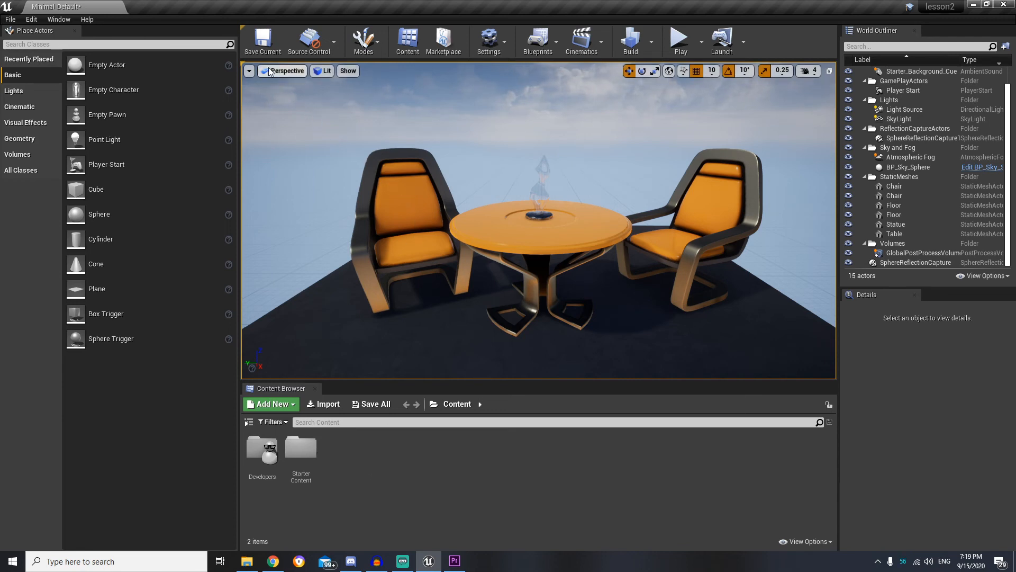
{"action": "mouse_move", "coordinate": [261, 39]}
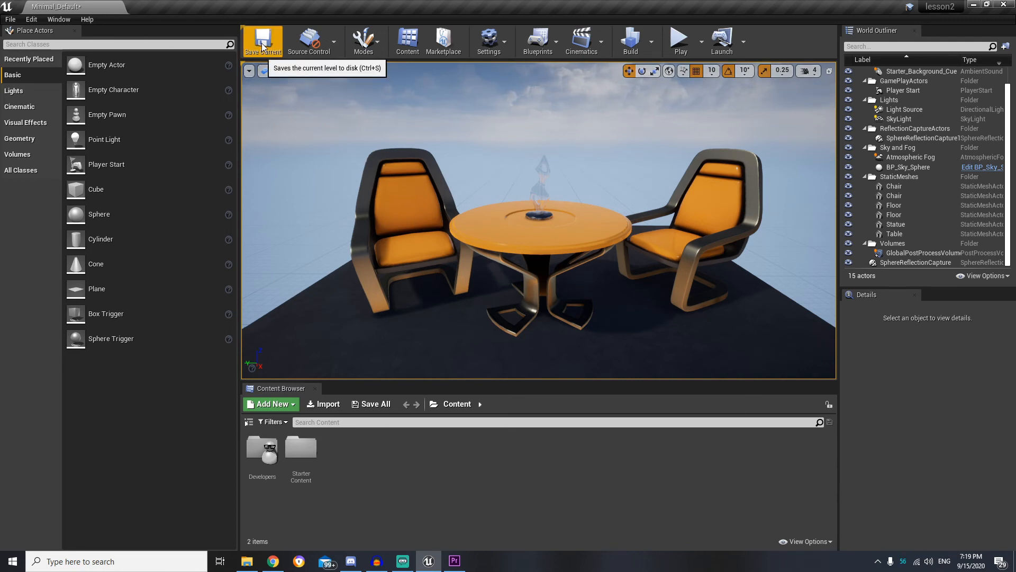
{"action": "mouse_move", "coordinate": [681, 40]}
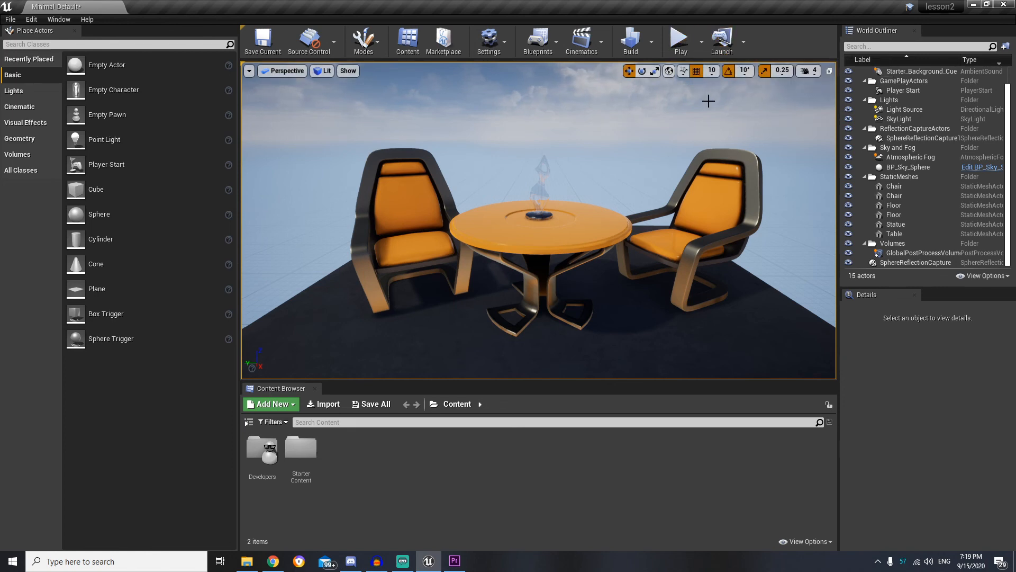
{"action": "mouse_move", "coordinate": [608, 215]}
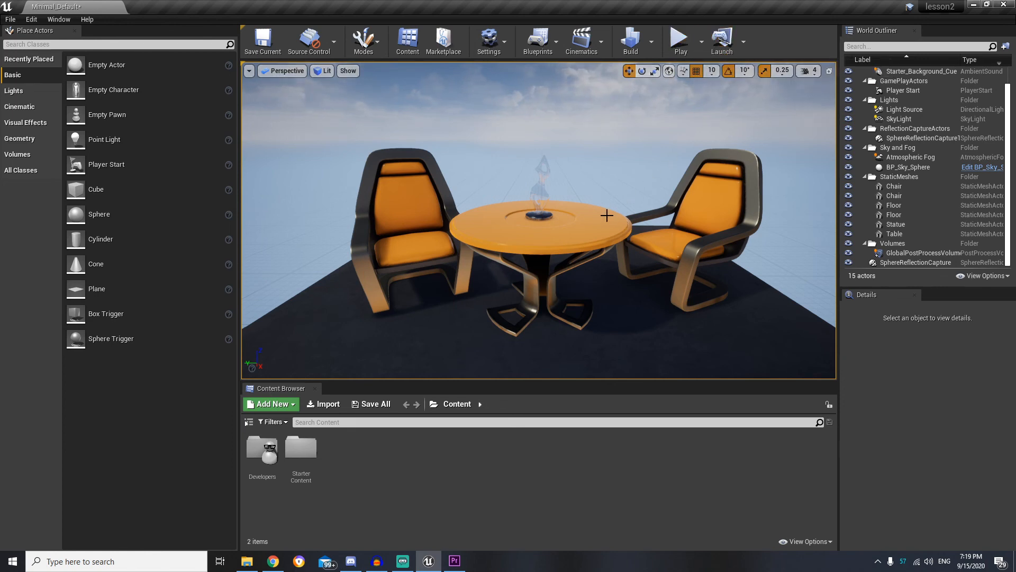